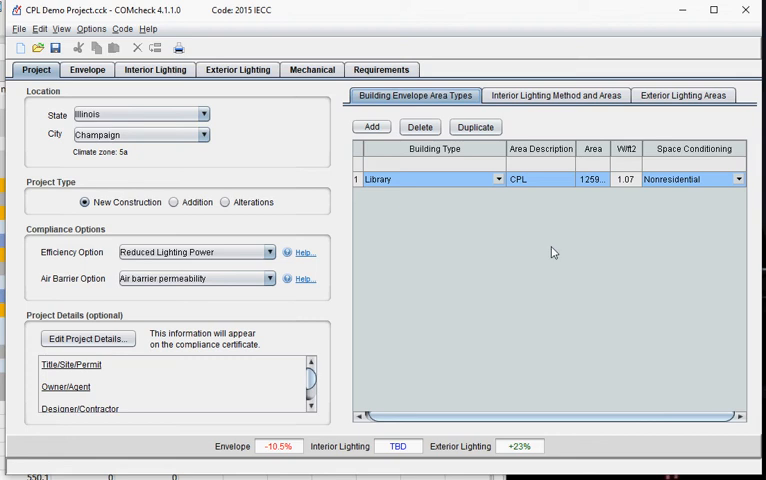
mouse_move(50, 86)
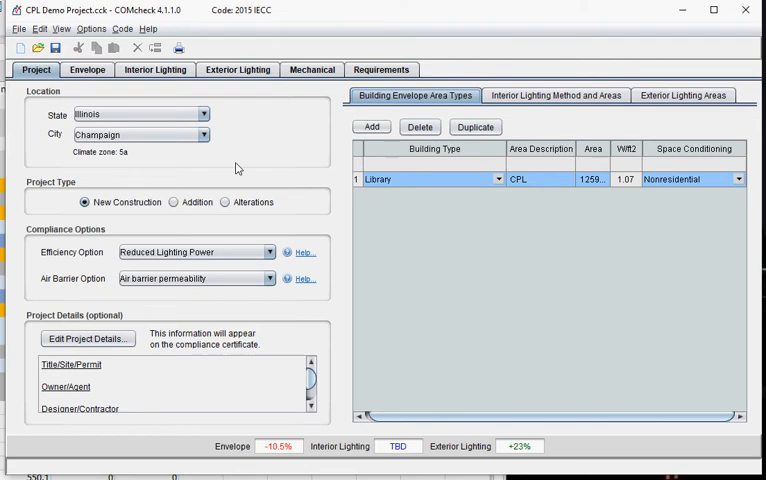
mouse_move(237, 167)
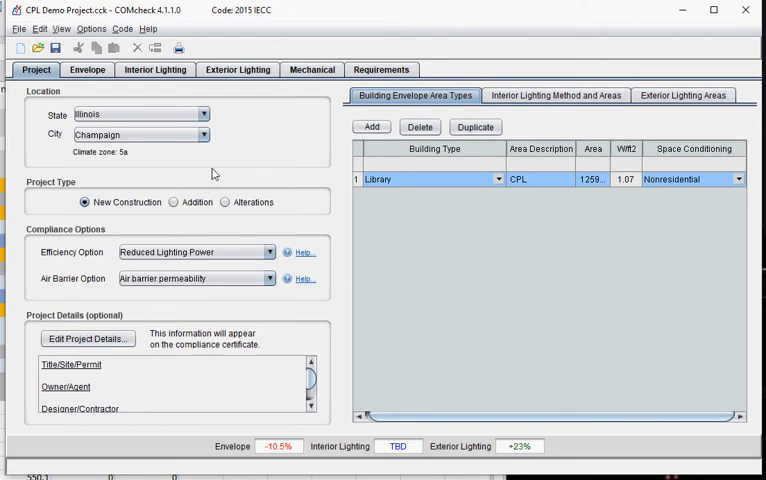
mouse_move(128, 35)
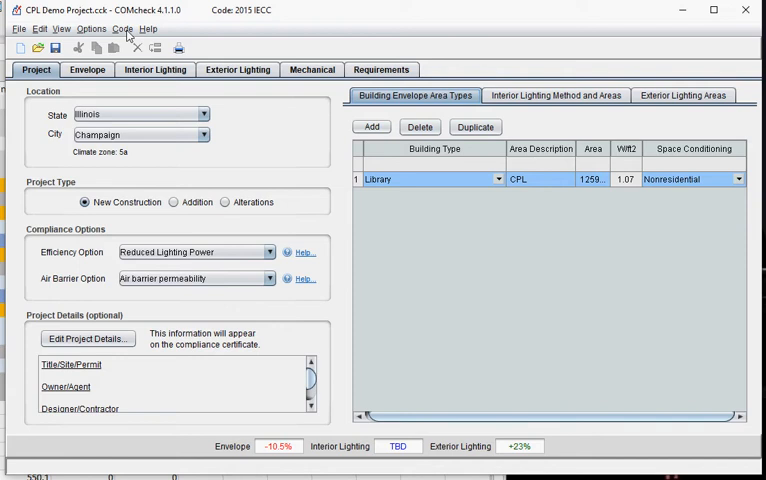
mouse_move(160, 113)
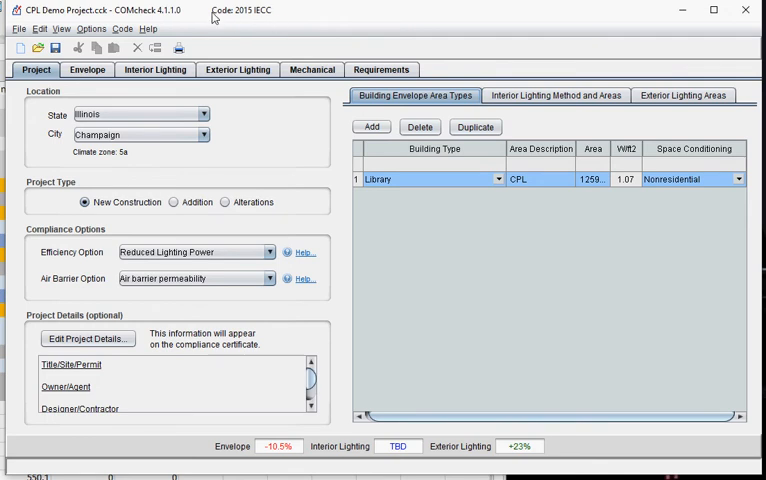
mouse_move(268, 26)
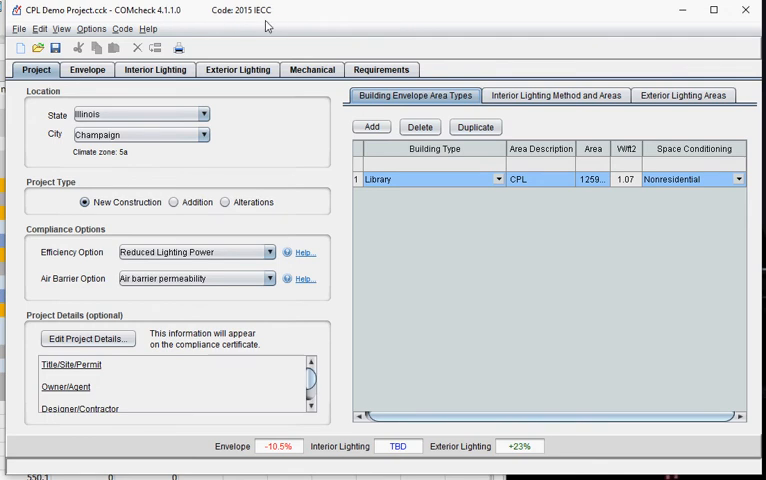
mouse_move(270, 143)
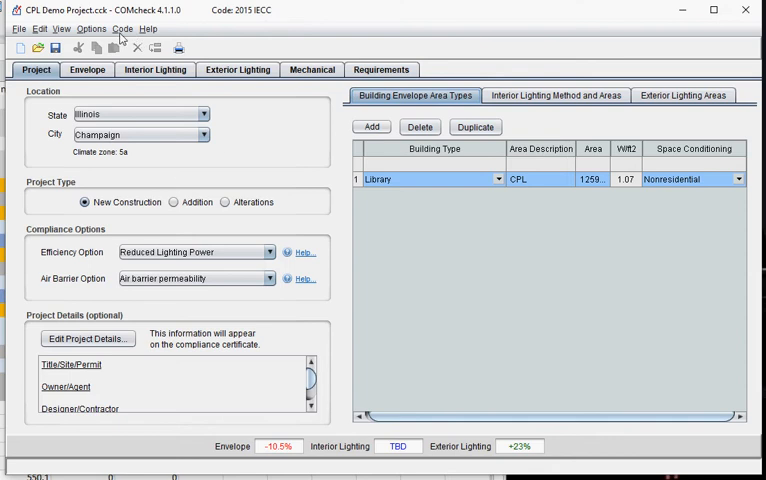
Show the Code menu's list of energy codes, confirming 2015 IECC is checked.
click(122, 28)
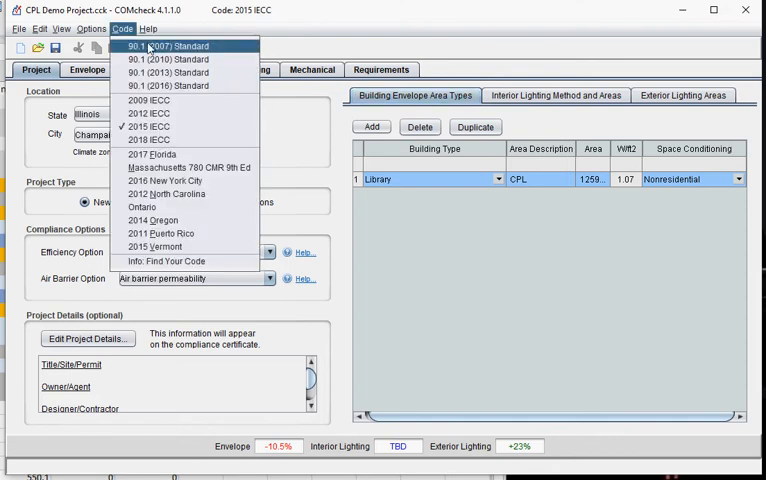
mouse_move(190, 85)
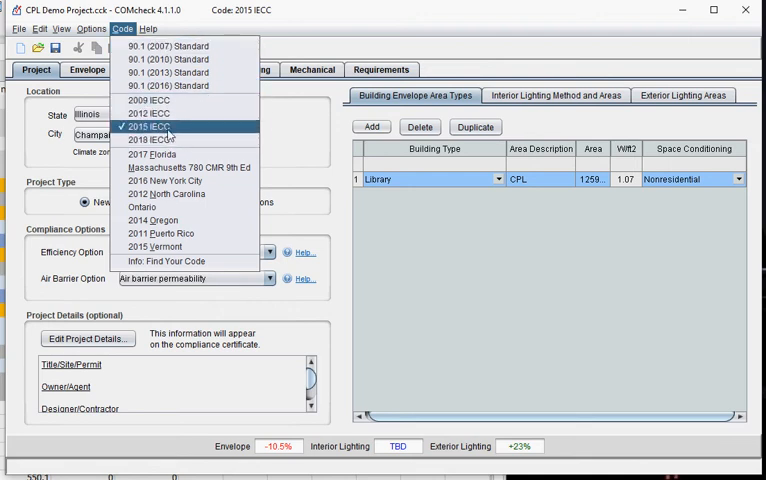
mouse_move(155, 220)
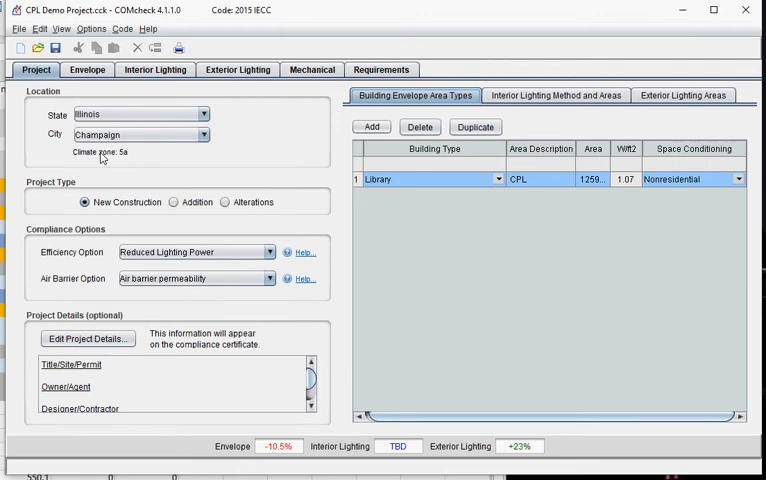
mouse_move(121, 161)
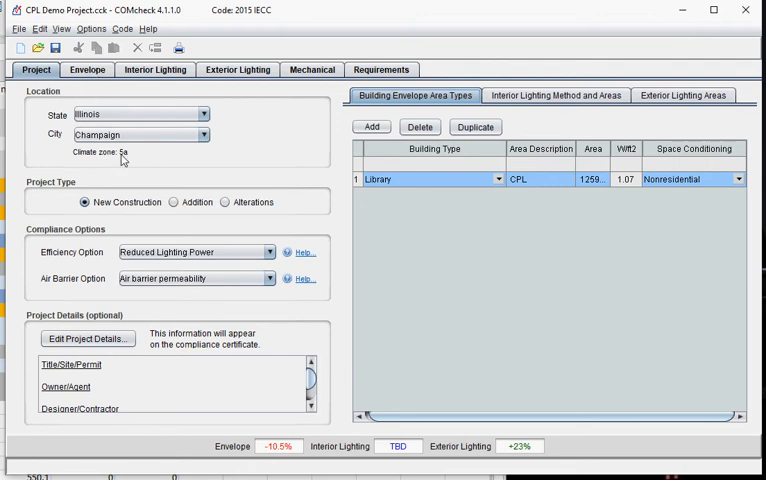
mouse_move(389, 246)
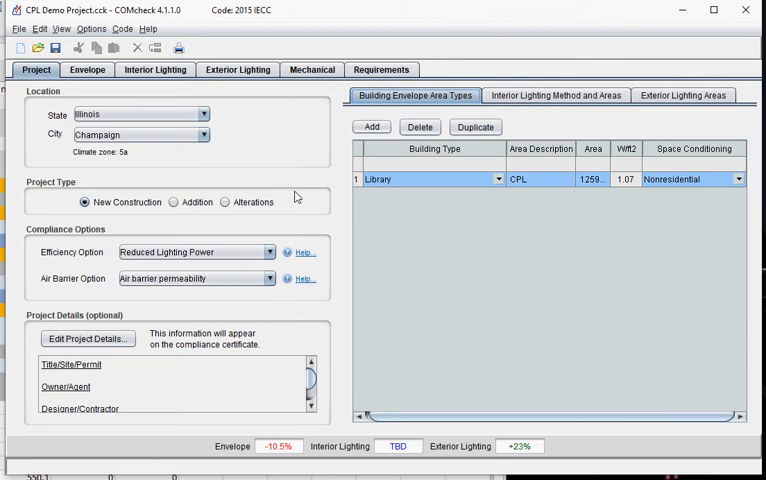
mouse_move(419, 153)
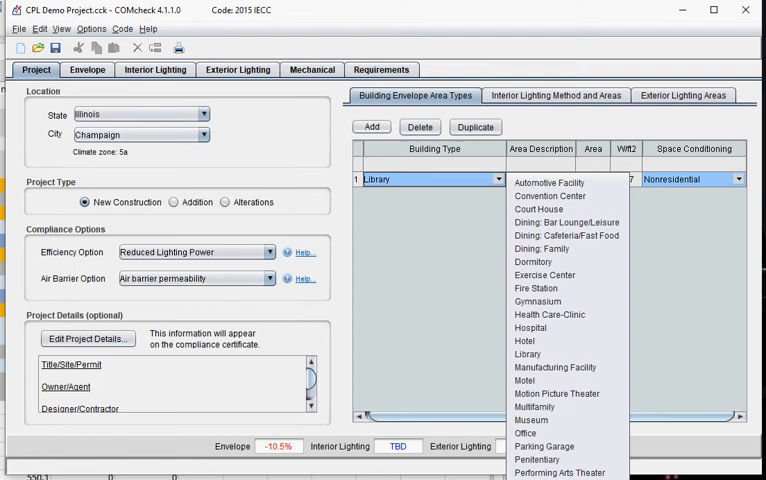
Keep Library as the building area type and view the interior lighting method settings (Building Area Method).
click(538, 181)
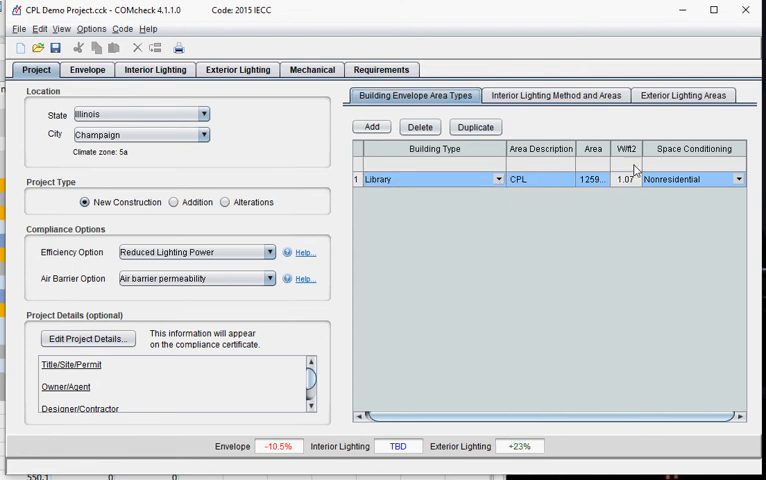
mouse_move(636, 177)
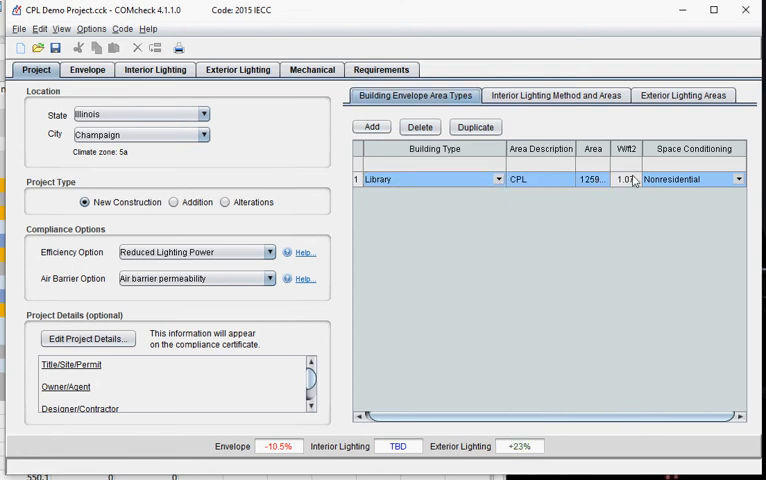
click(555, 95)
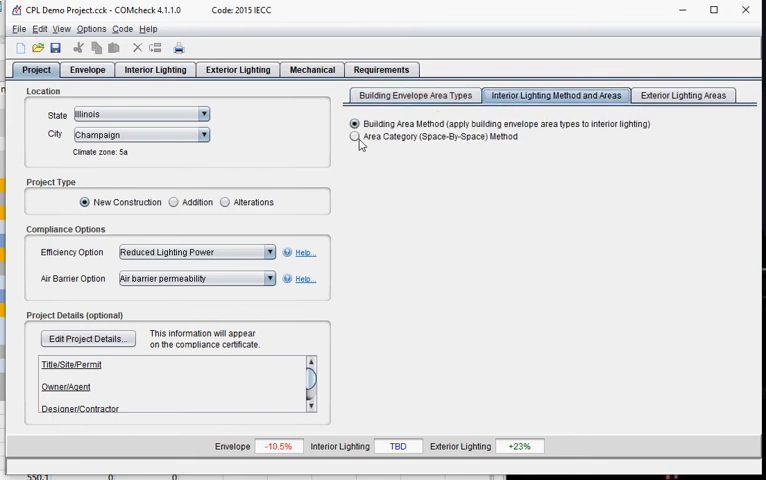
Try the Area Category method, revert to Building Area Method, and view the four exterior lighting areas.
click(355, 137)
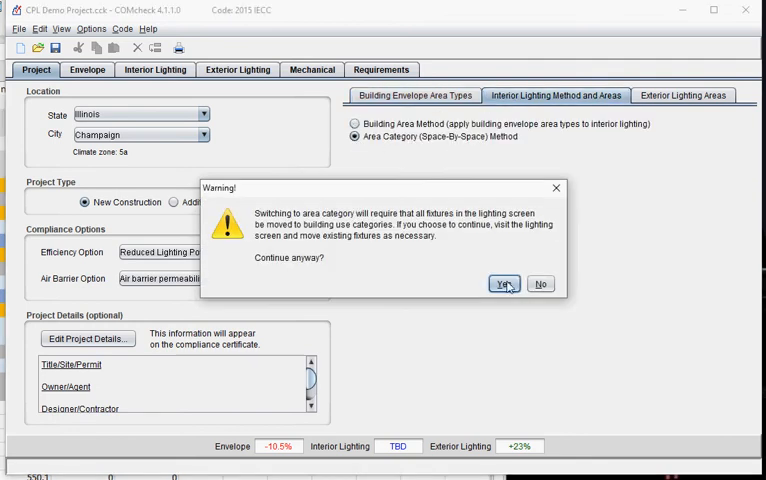
click(504, 283)
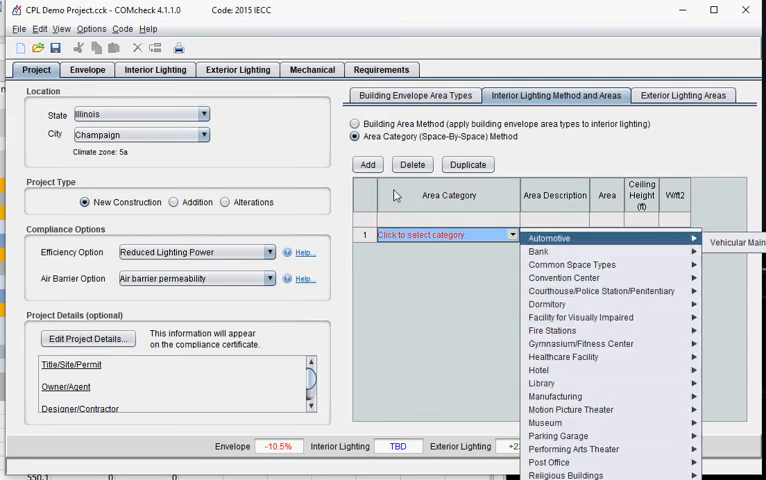
mouse_move(547, 304)
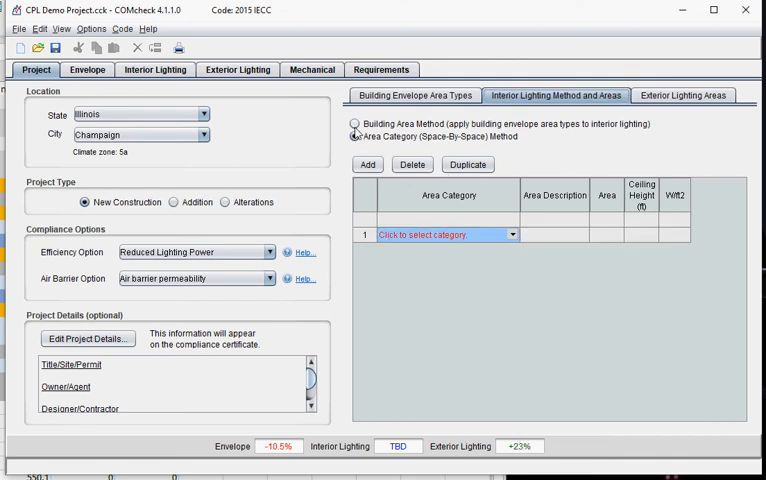
click(354, 123)
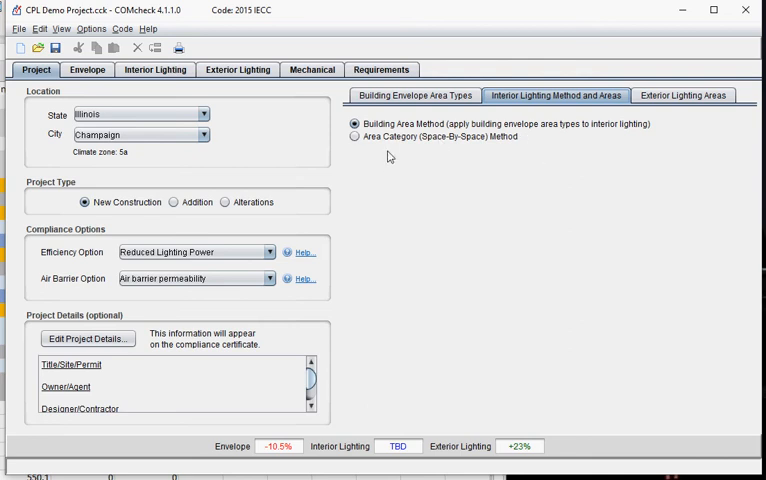
click(683, 95)
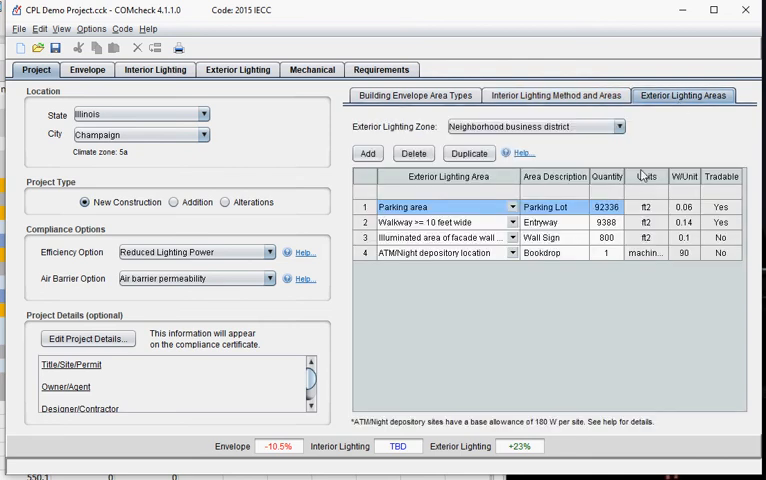
click(620, 126)
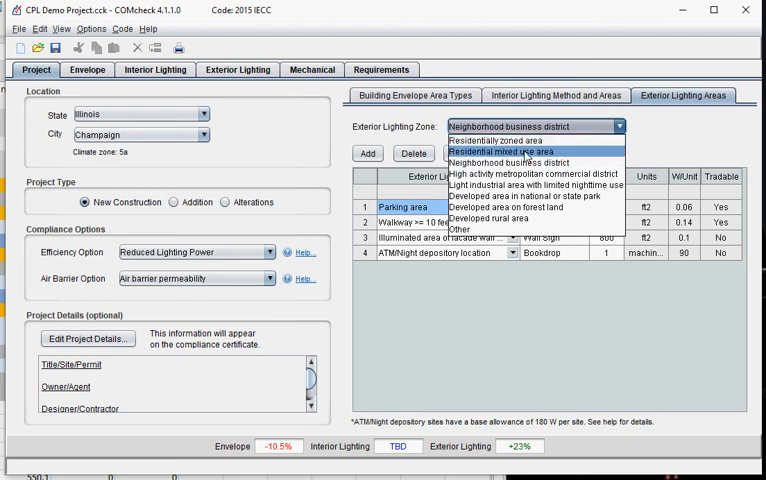
mouse_move(490, 228)
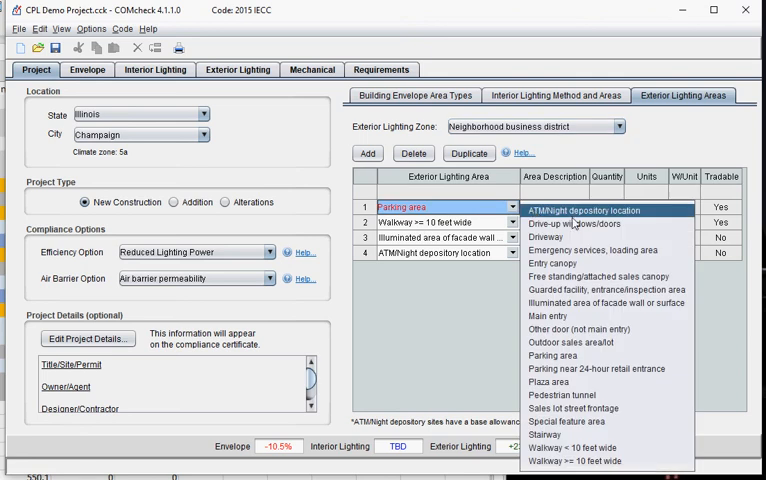
mouse_move(599, 276)
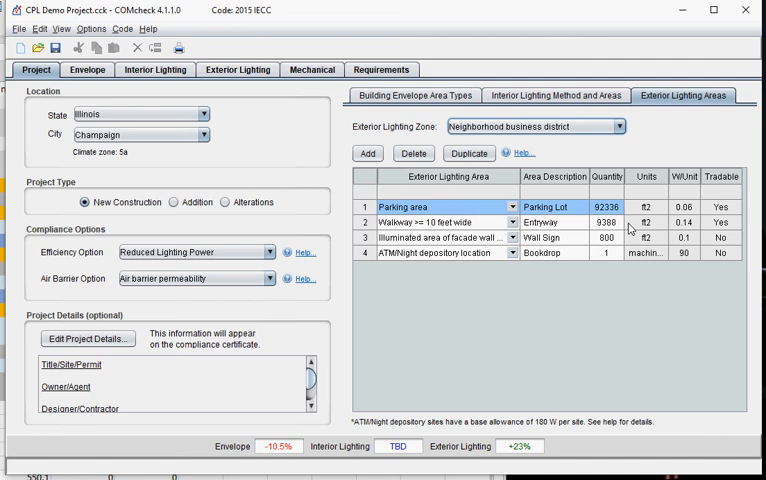
mouse_move(697, 256)
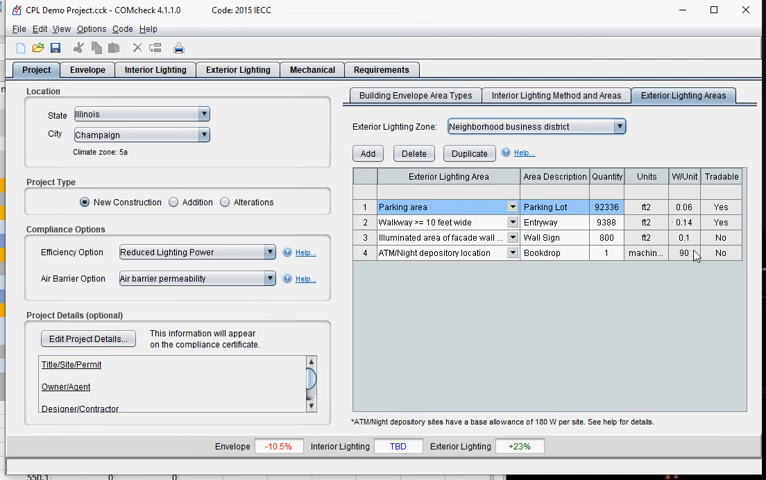
mouse_move(744, 221)
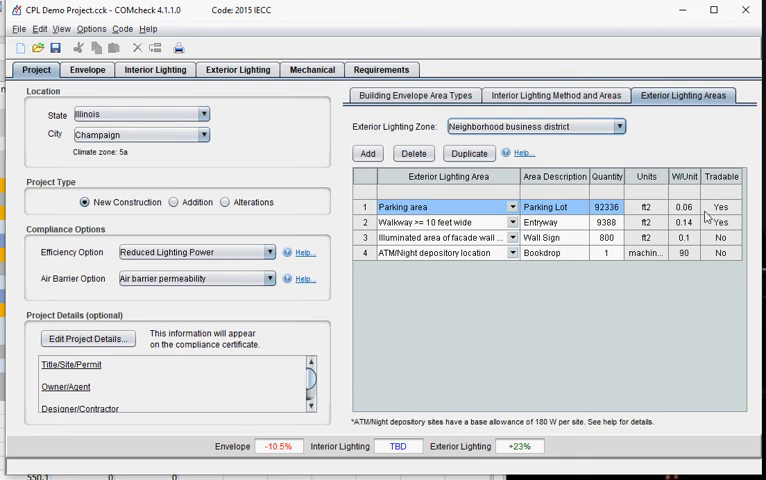
mouse_move(607, 227)
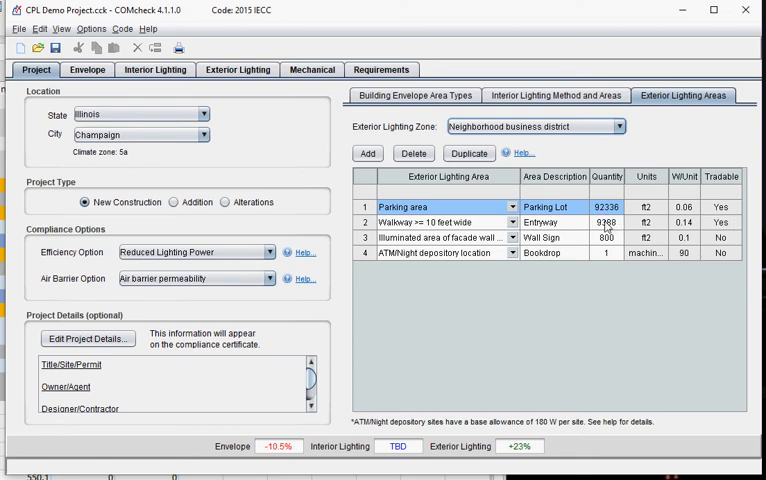
mouse_move(607, 210)
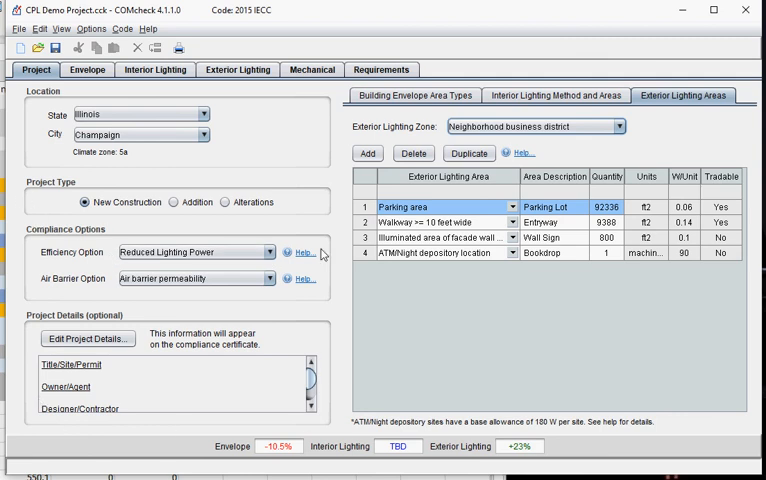
mouse_move(143, 241)
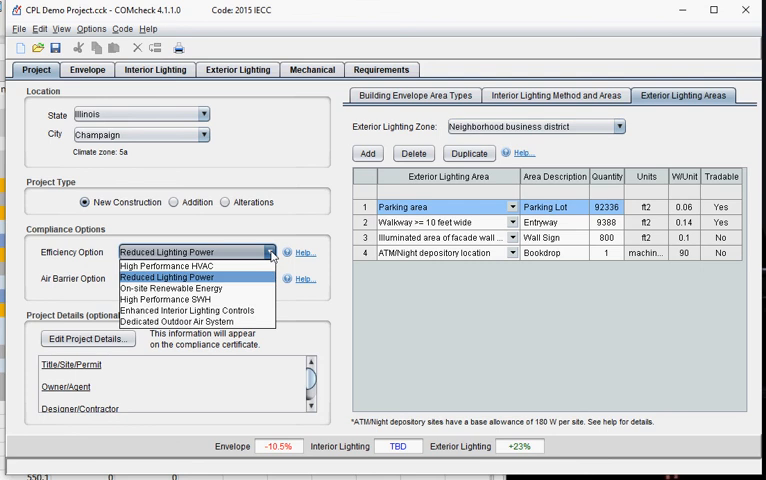
mouse_move(175, 266)
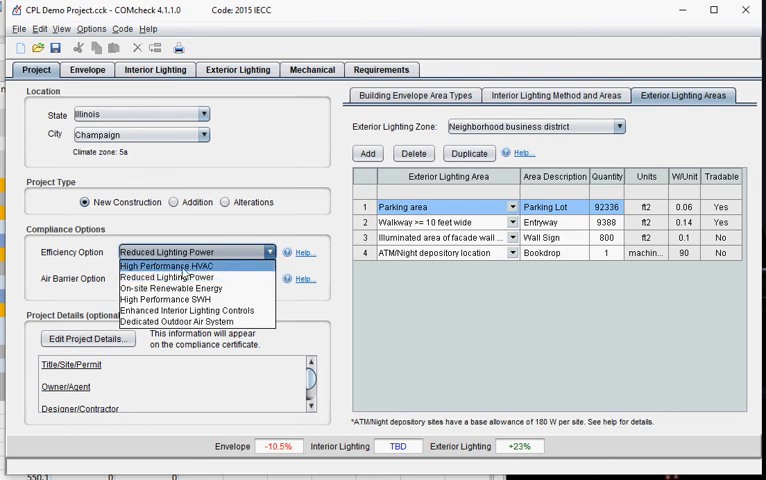
mouse_move(170, 275)
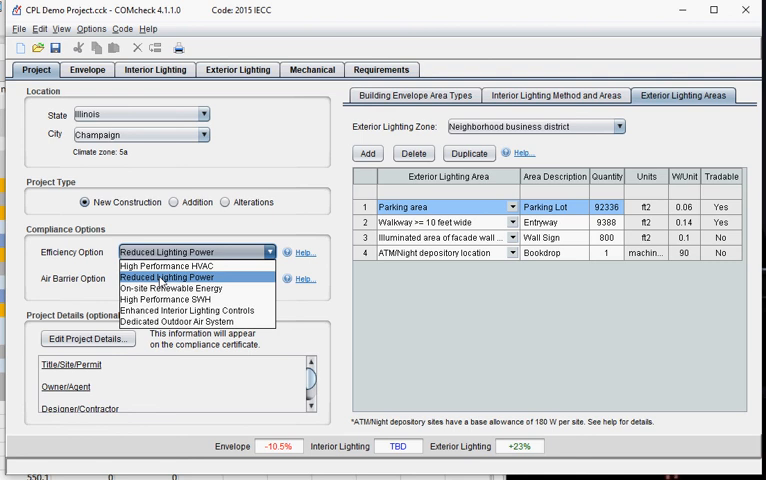
mouse_move(165, 282)
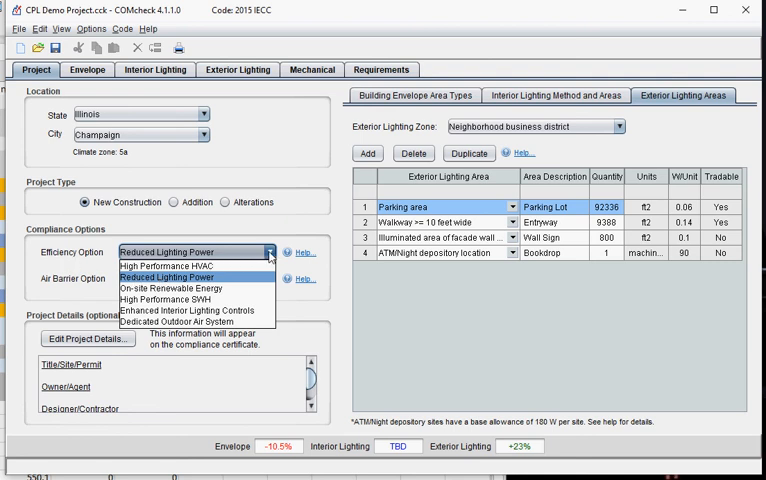
click(303, 251)
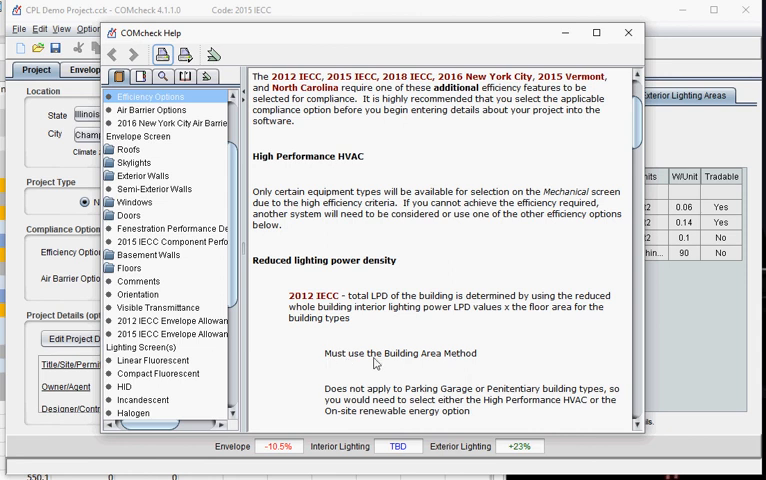
mouse_move(392, 365)
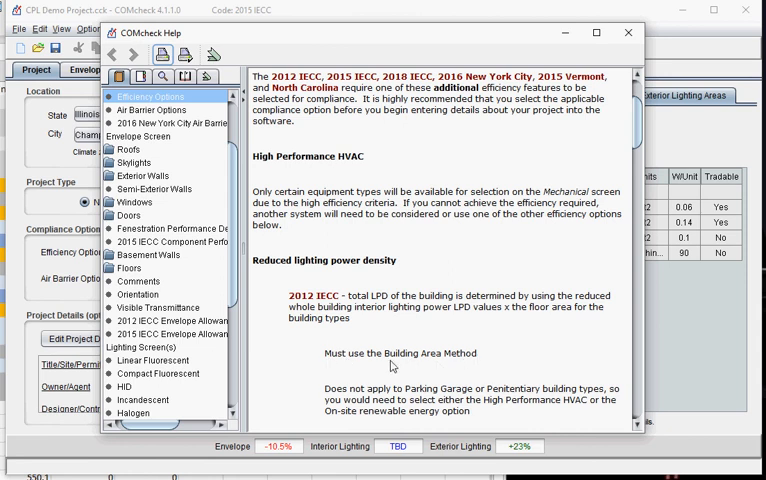
mouse_move(471, 365)
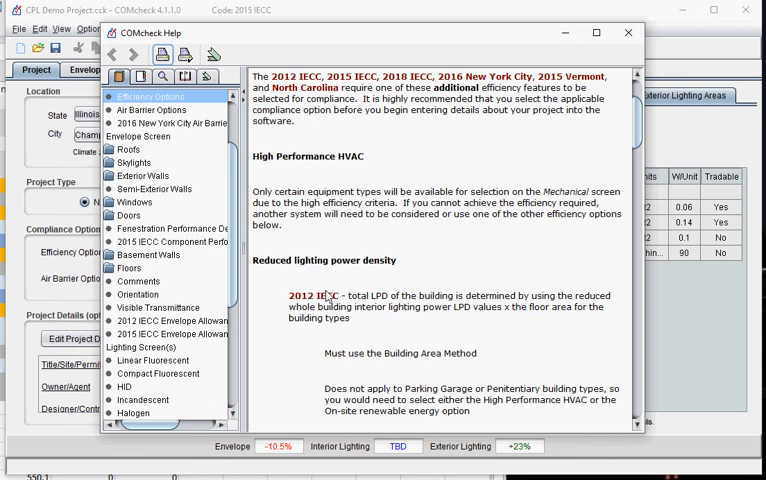
click(628, 32)
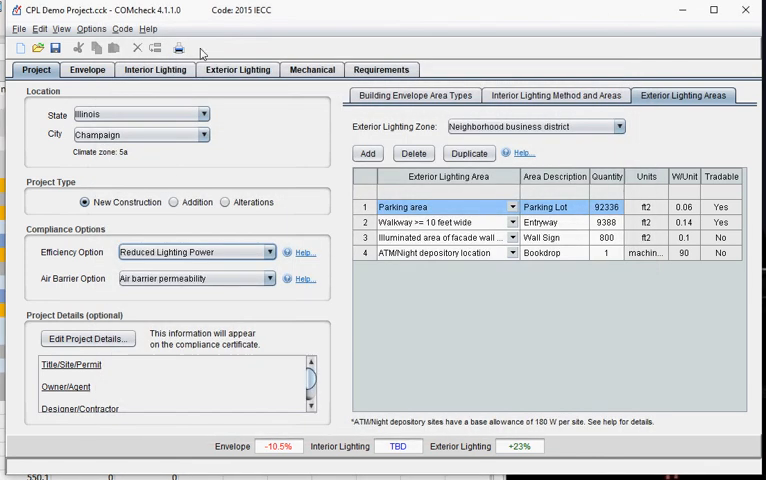
mouse_move(491, 275)
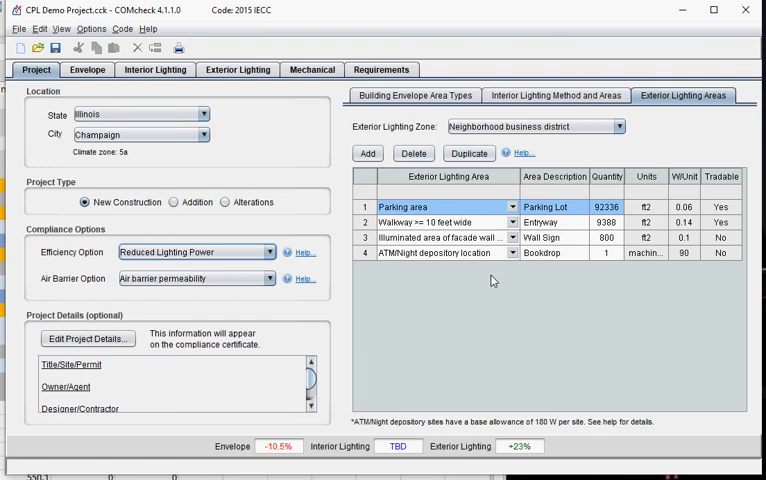
mouse_move(240, 304)
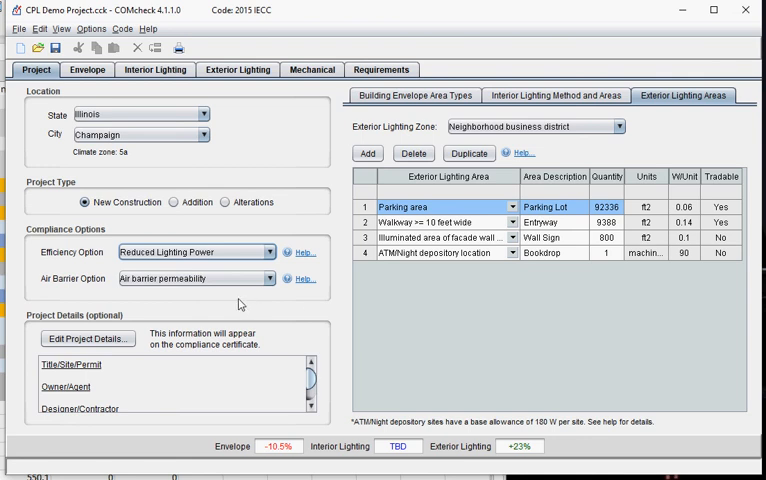